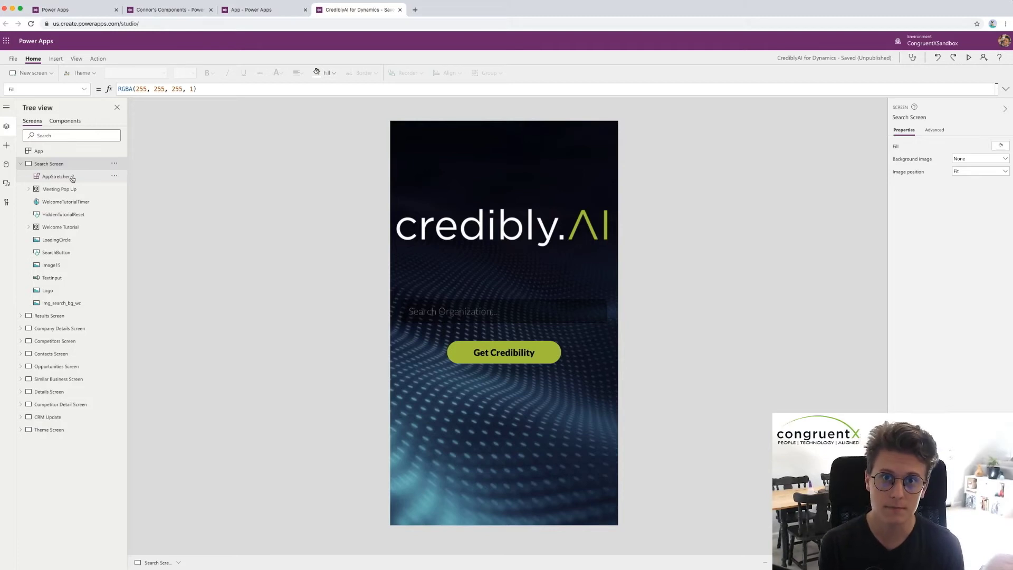
Step: Show AppStretcher_2 on the Search Screen and select the screen's Height property, AppStretcher_2.SliderHeight
click(57, 176)
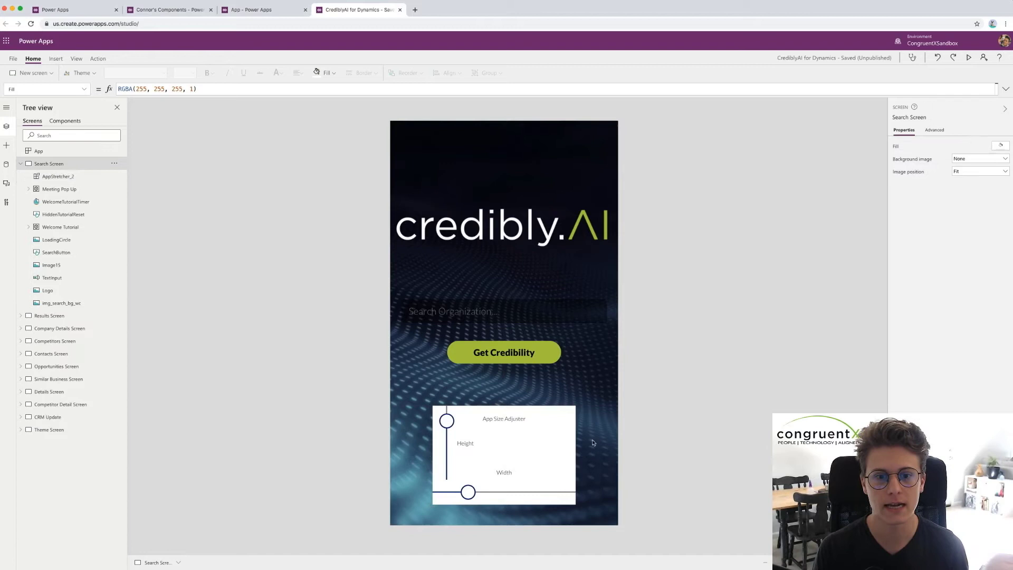
mouse_move(549, 445)
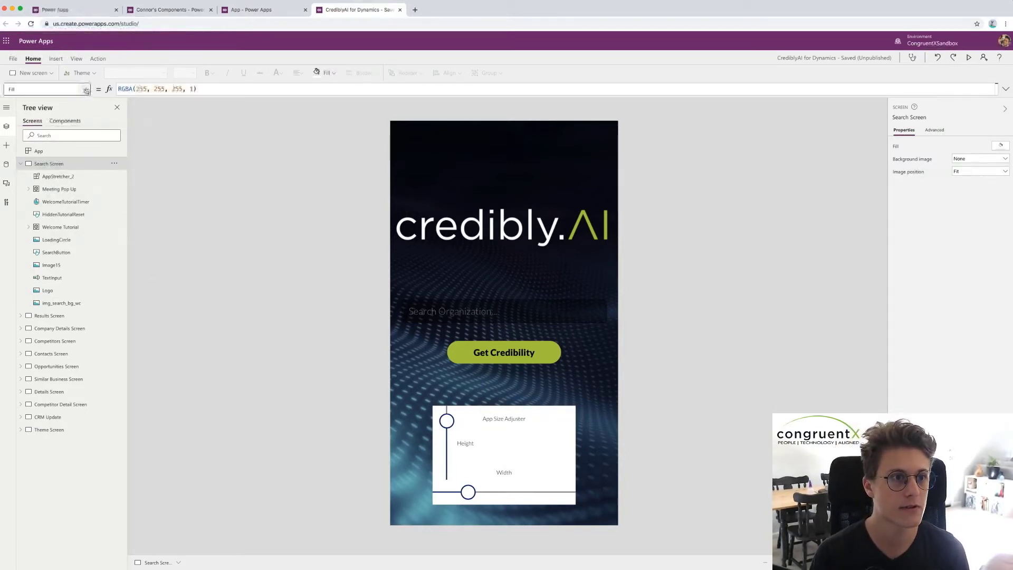
click(84, 88)
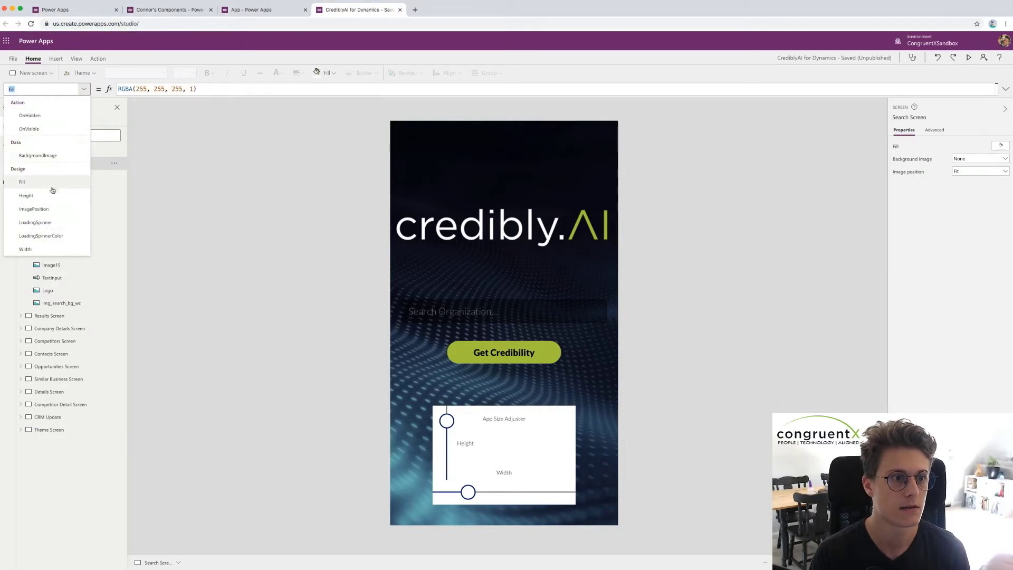
click(25, 196)
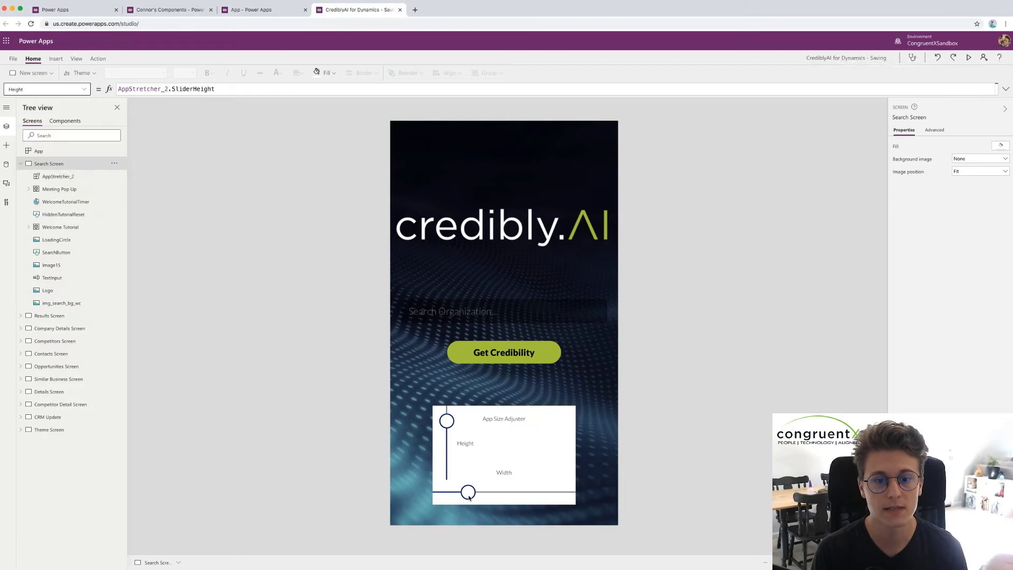
Step: Stretch the screen width to 931 then 983, restore it, then lower the height to 948 and readjust
drag(469, 493, 469, 493)
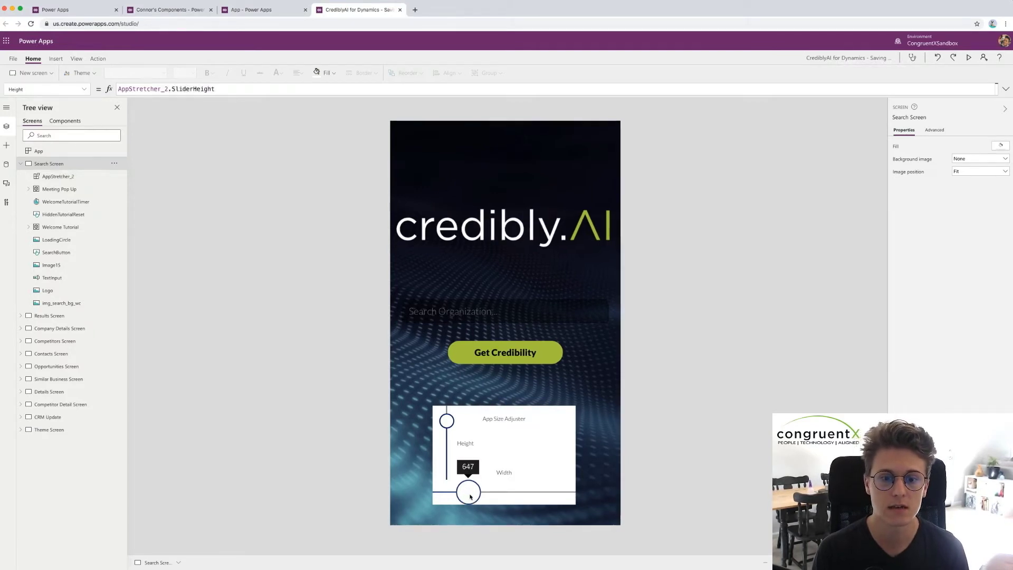
drag(469, 492, 485, 492)
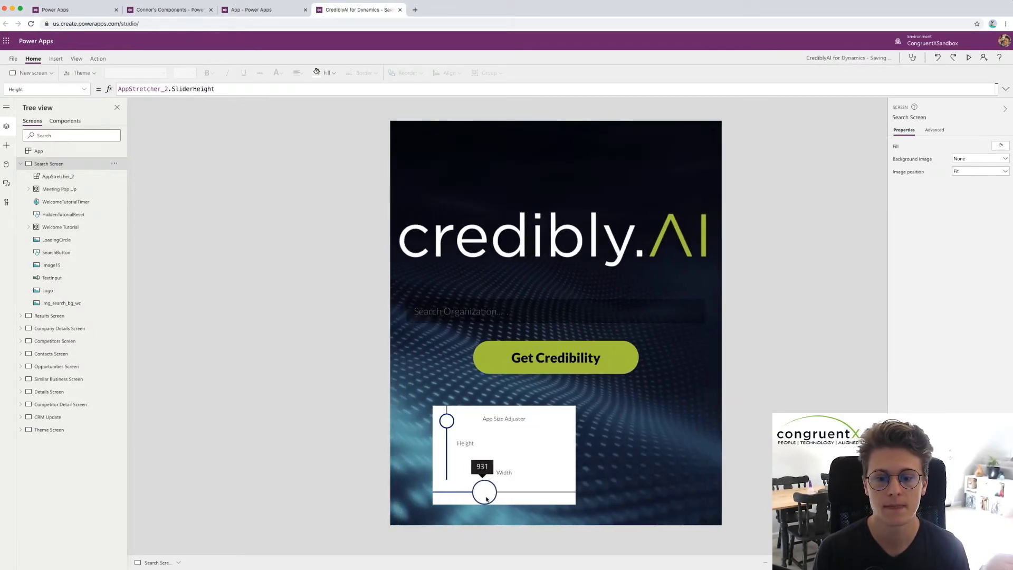
drag(483, 491, 489, 492)
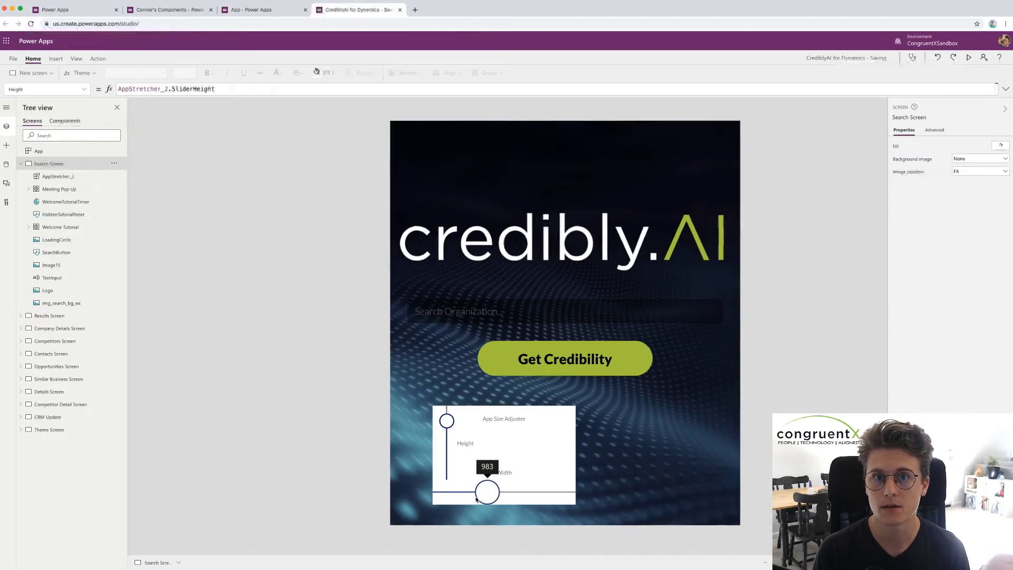
drag(488, 492, 469, 492)
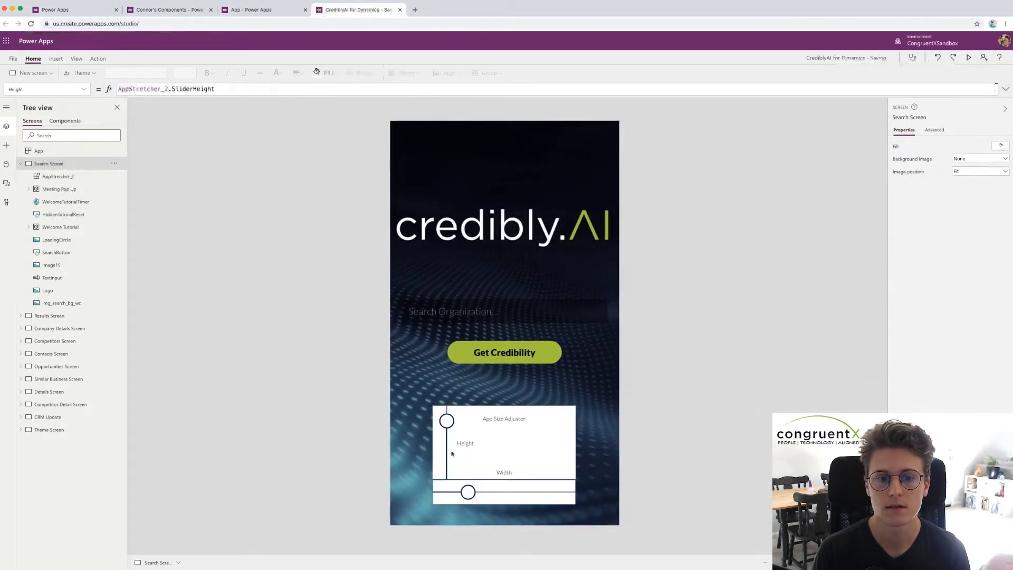
drag(445, 421, 446, 429)
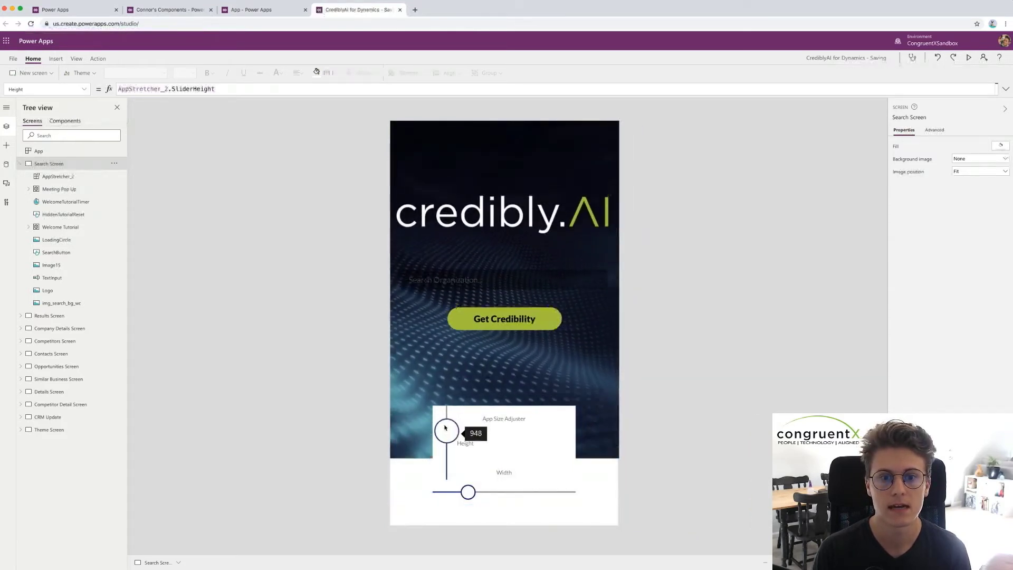
drag(446, 430, 444, 418)
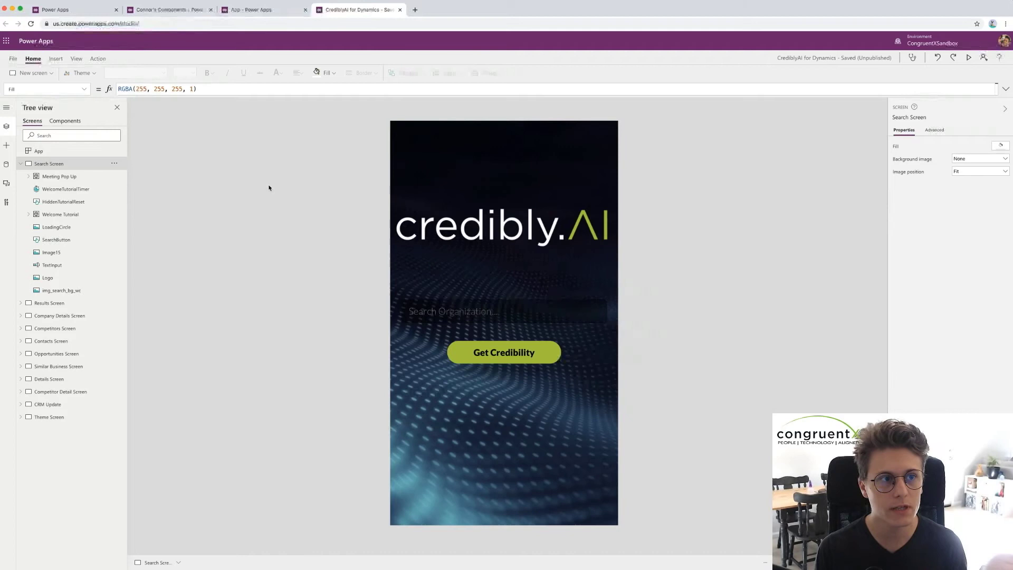
Step: From the Components list, start Import components via the New component more-options menu
click(64, 121)
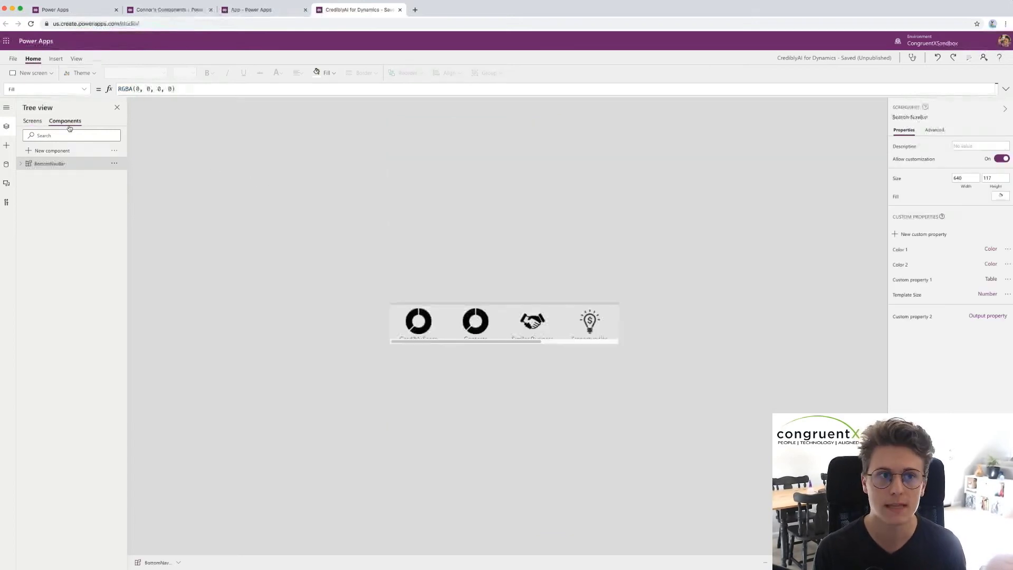
click(32, 120)
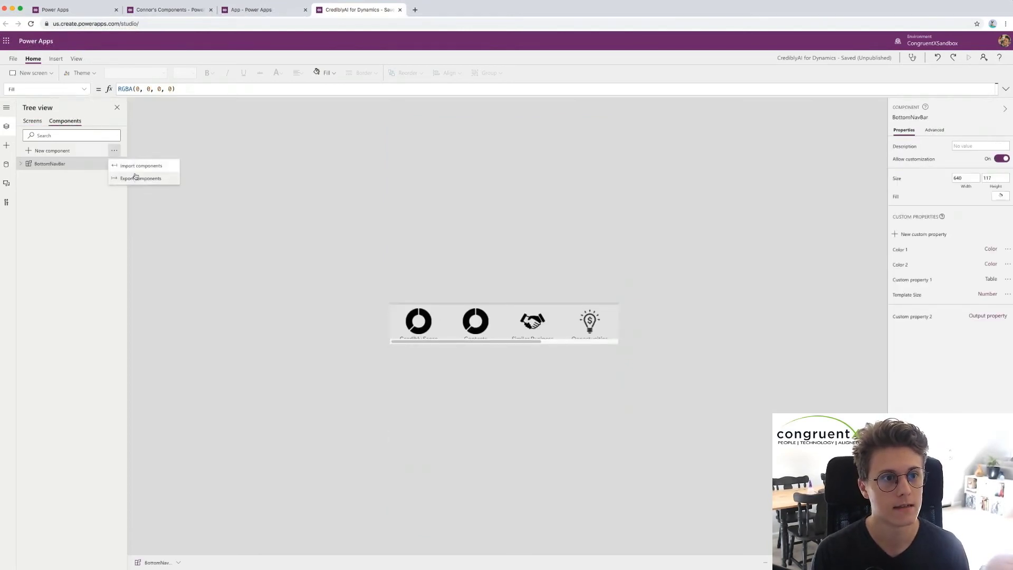
click(140, 166)
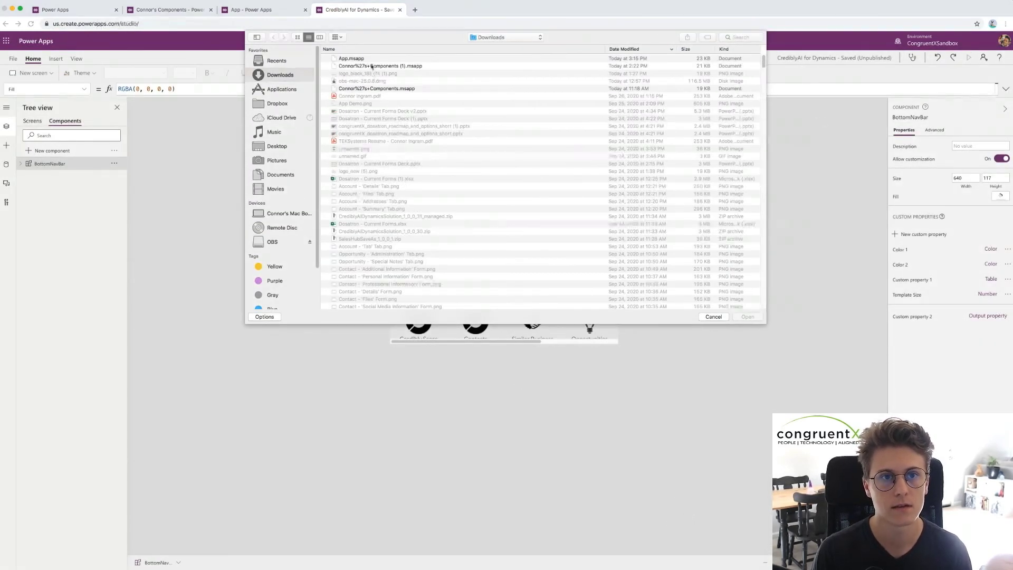
Step: Import the .msapp components file, confirm Replace so AppStretcher_2 joins BottomNavBar, and return to Screens
click(351, 58)
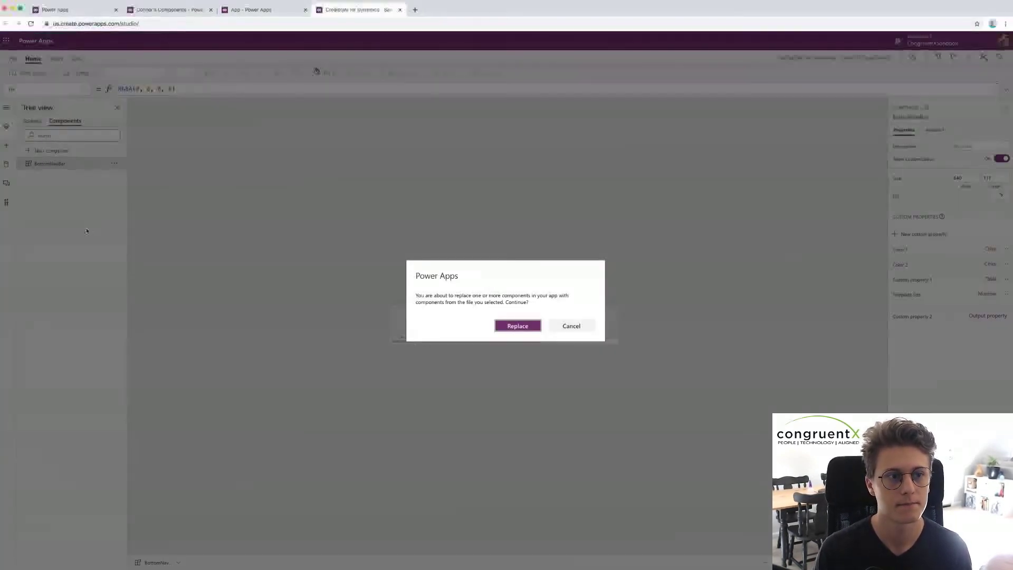
click(517, 326)
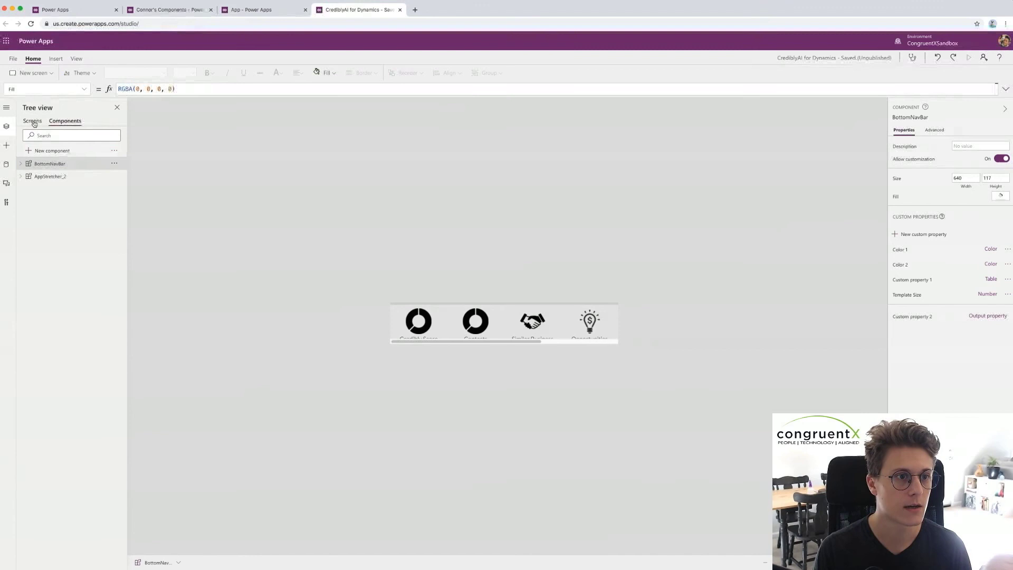
click(33, 120)
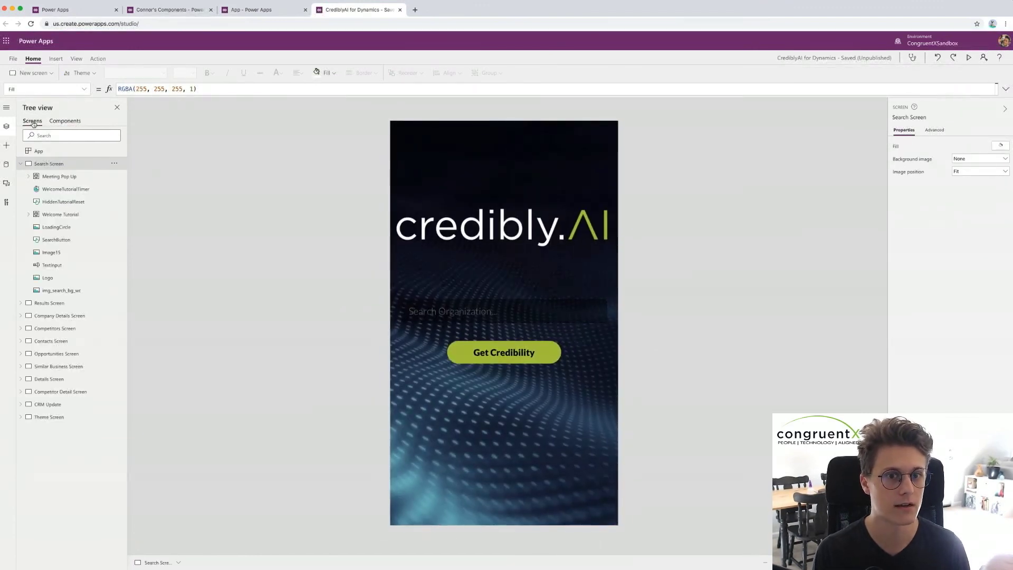